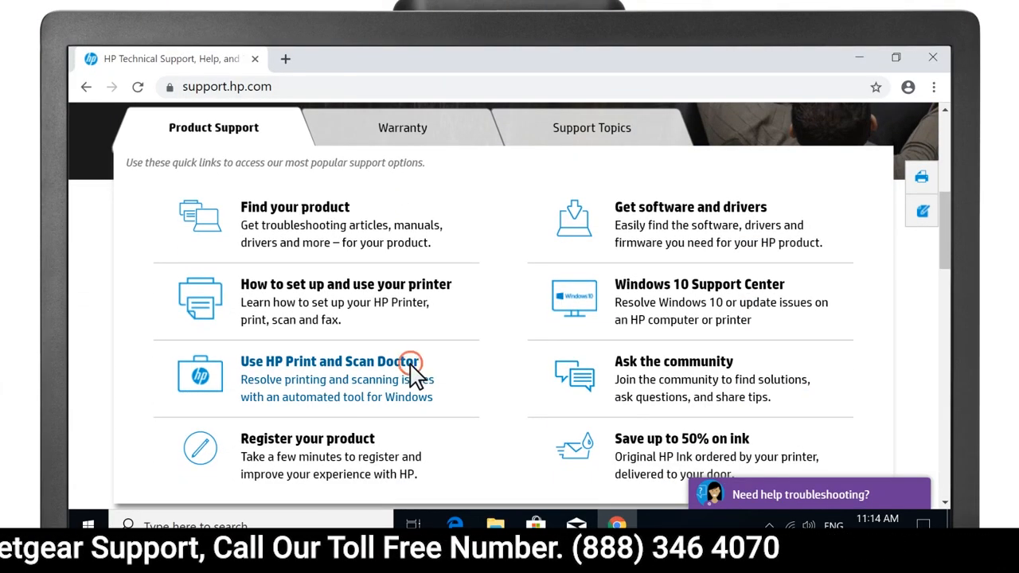
Download HPPSdr.exe from the HP support page, answering No to the offline-printer prompt
{"action": "left_click", "coordinate": [328, 360]}
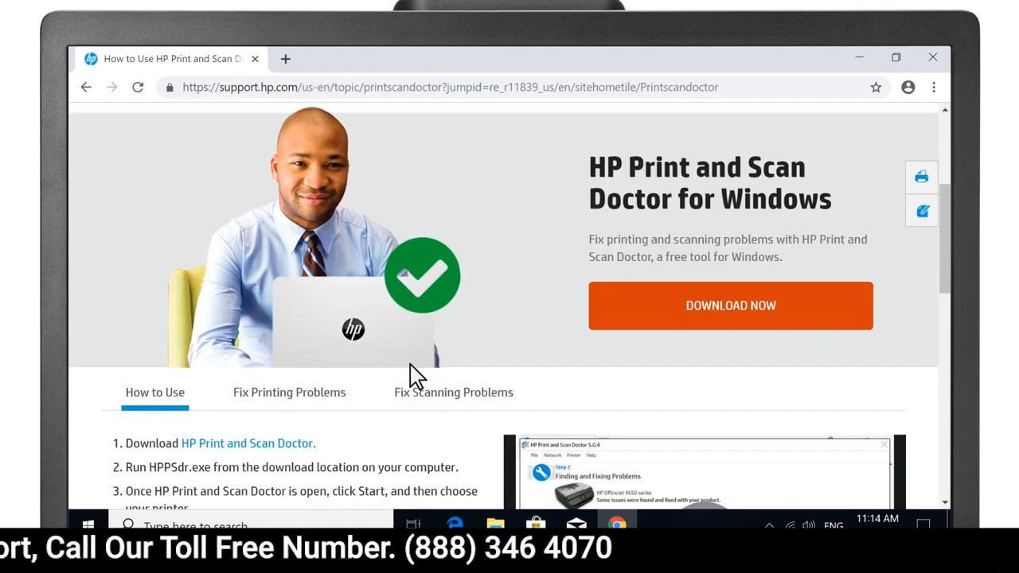
{"action": "mouse_move", "coordinate": [765, 315]}
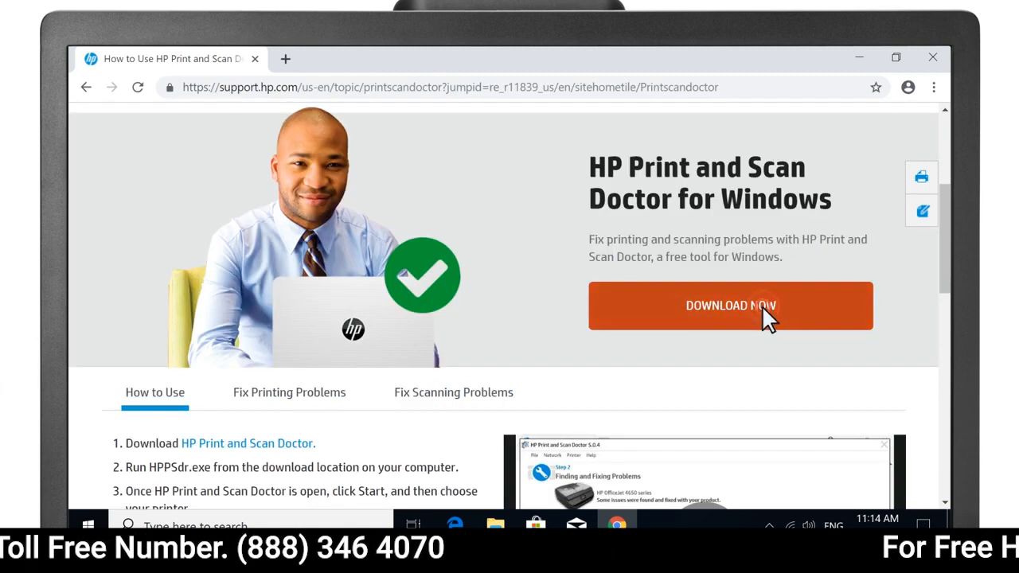
{"action": "left_click", "coordinate": [729, 306]}
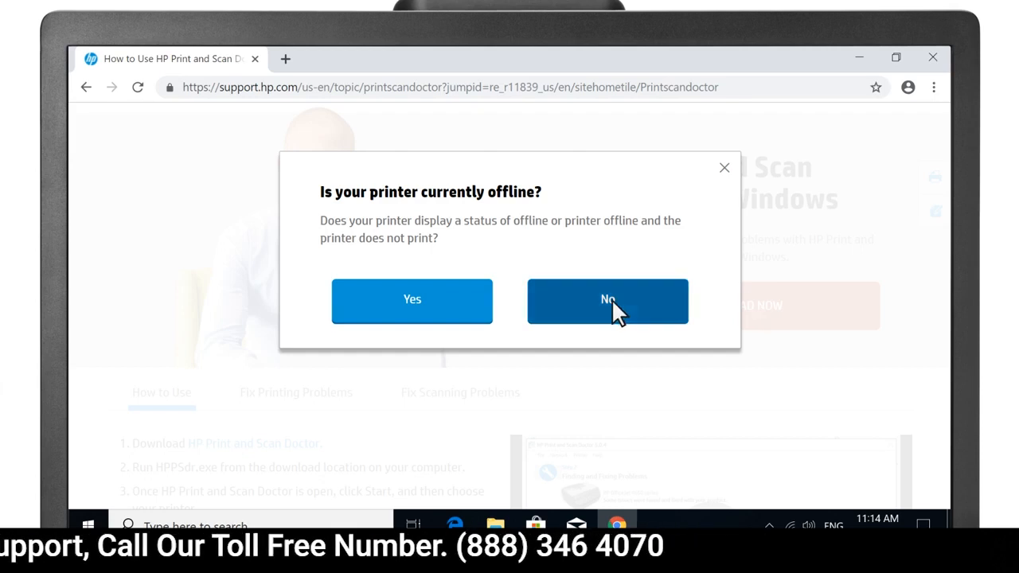
{"action": "left_click", "coordinate": [609, 301]}
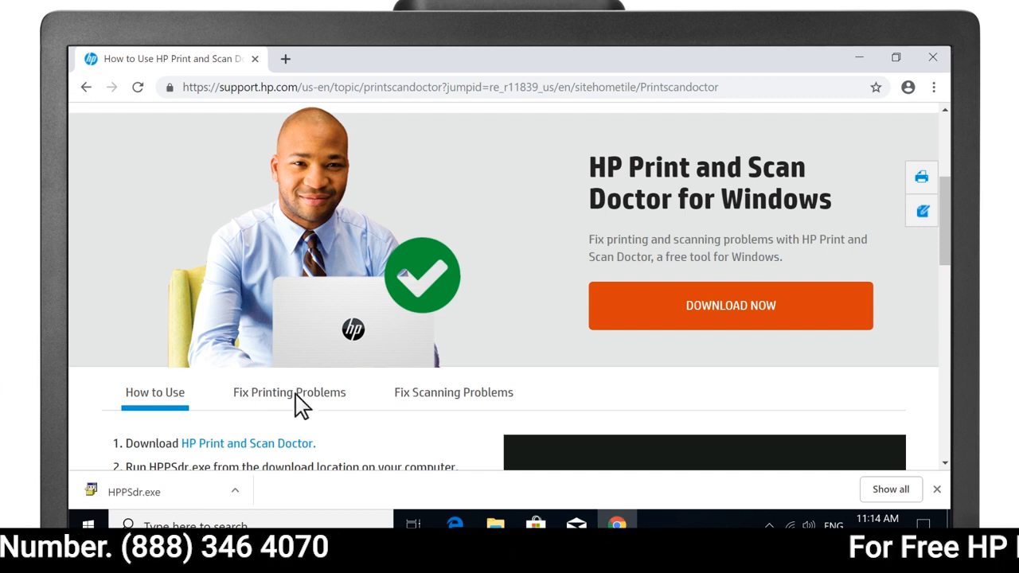
Run HPPSdr.exe, allow the UAC prompt and accept the data-upload notice to reach the welcome screen
{"action": "left_click", "coordinate": [134, 490]}
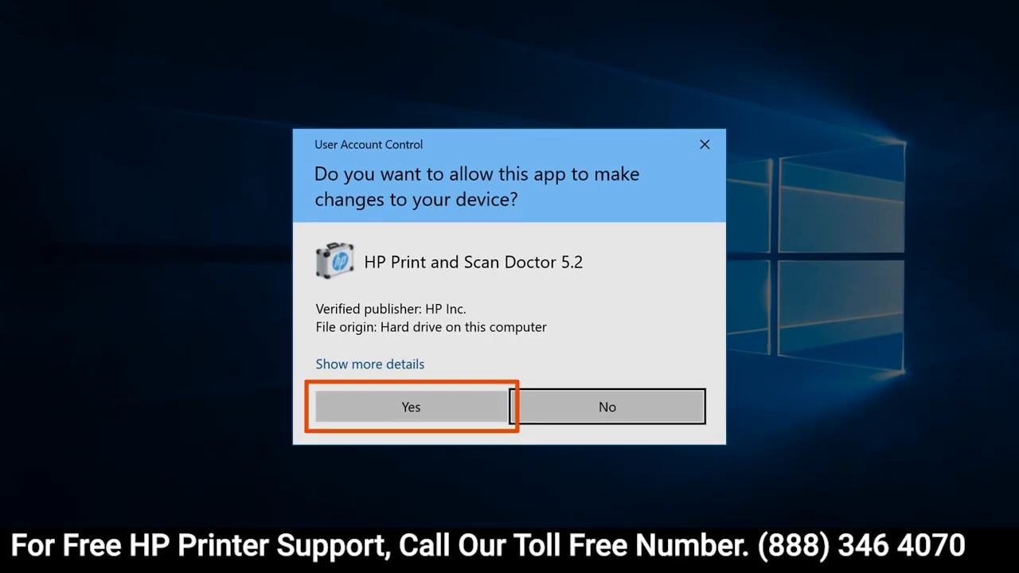
{"action": "left_click", "coordinate": [411, 408]}
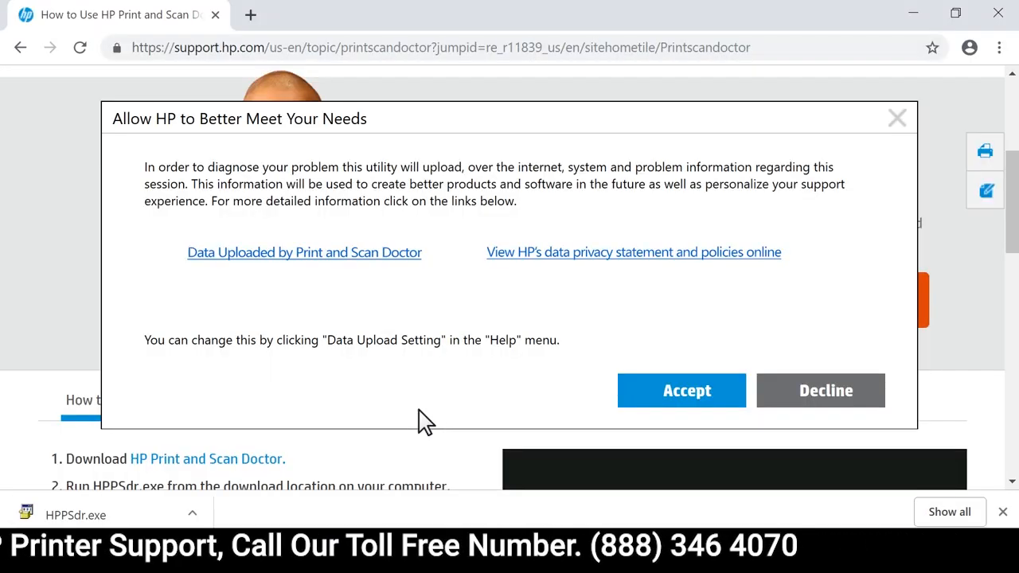
{"action": "left_click", "coordinate": [681, 390]}
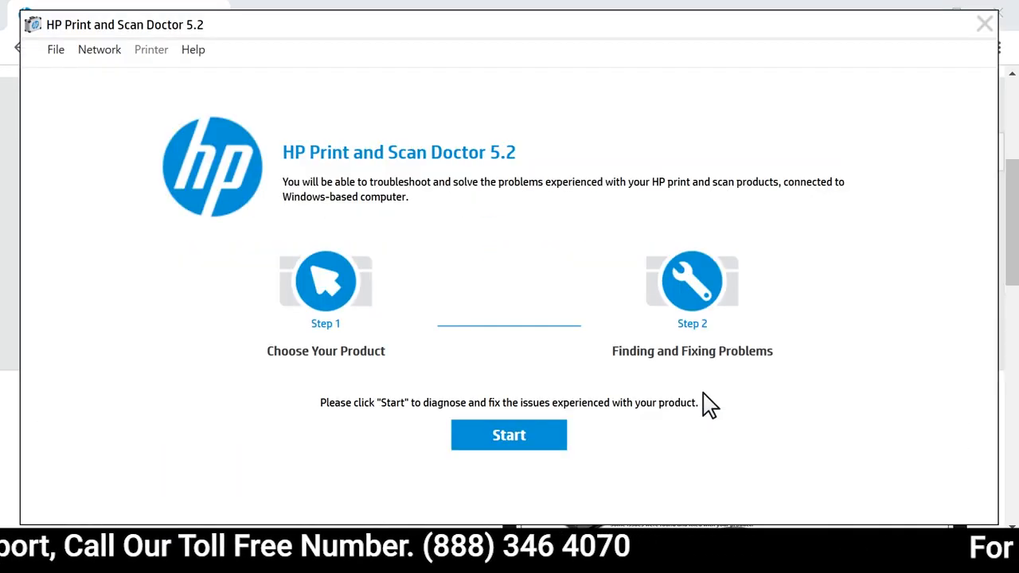
Diagnose the HP OfficeJet 4650 series, fix printing, and skip the test page to reach the thank-you screen
{"action": "left_click", "coordinate": [509, 435]}
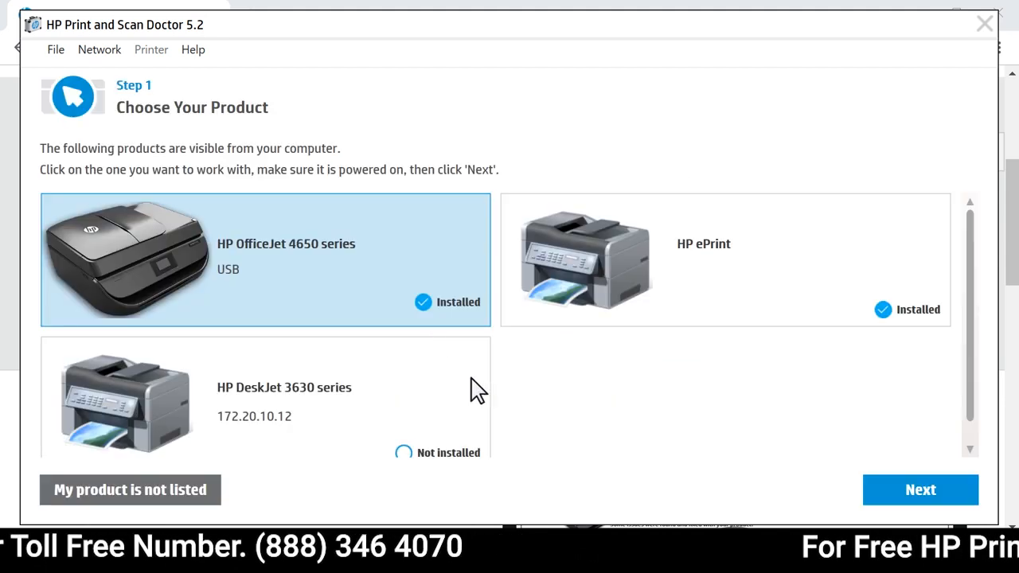
{"action": "mouse_move", "coordinate": [624, 372]}
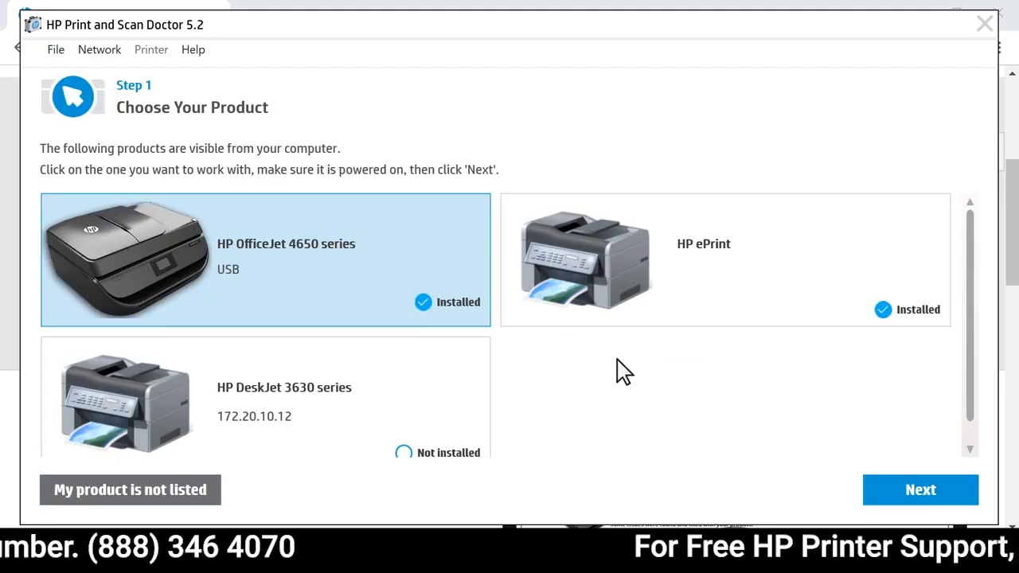
{"action": "left_click", "coordinate": [920, 490]}
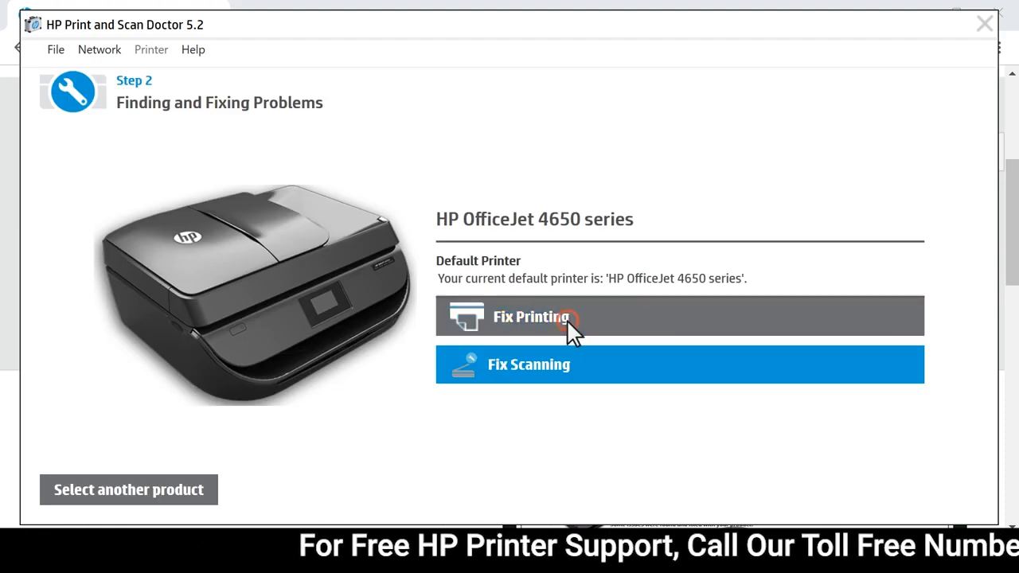
{"action": "left_click", "coordinate": [529, 315]}
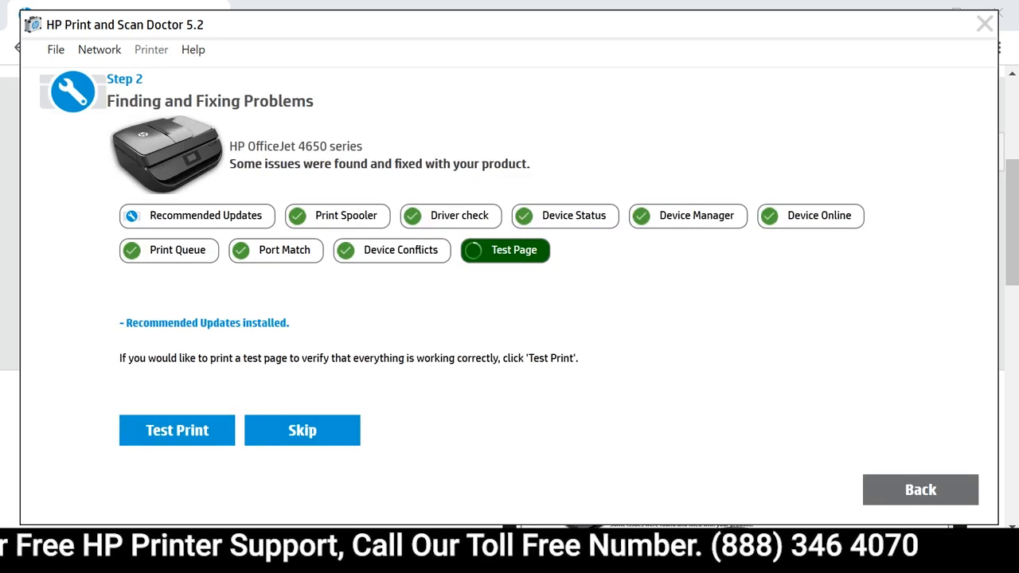
{"action": "left_click", "coordinate": [302, 430]}
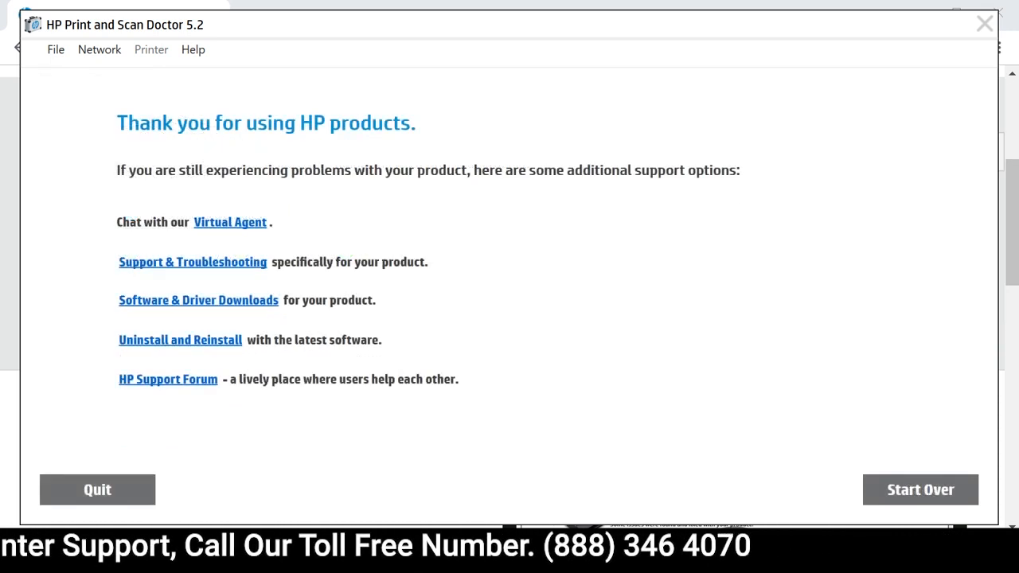